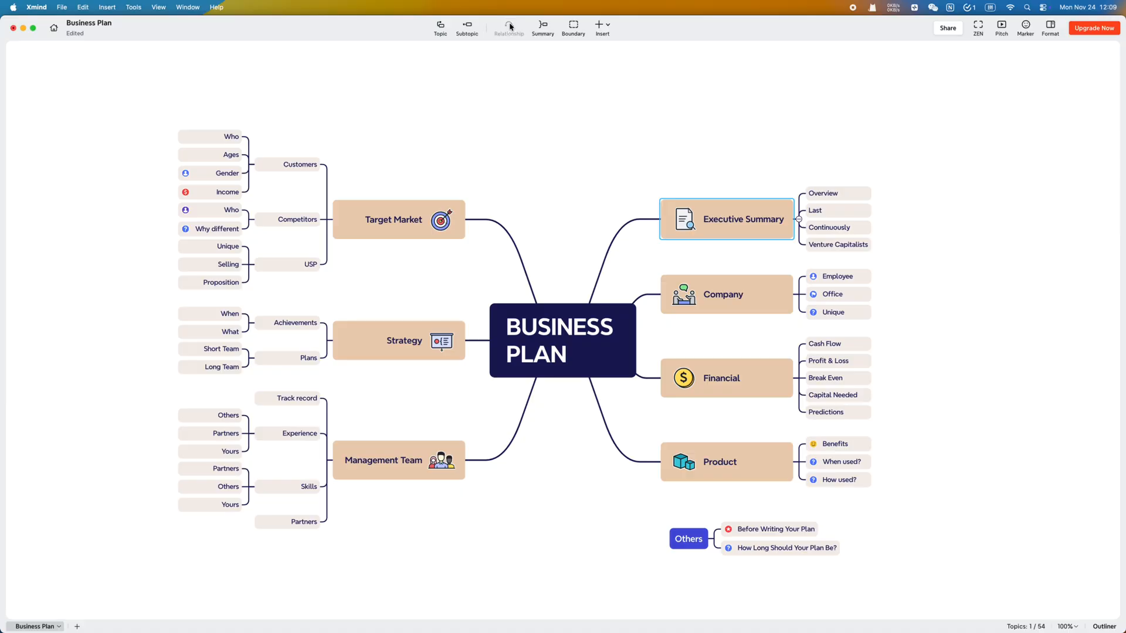
Switch to the Social Media Marketing map, browse the iPad video folder, then move to Chrome
click(508, 28)
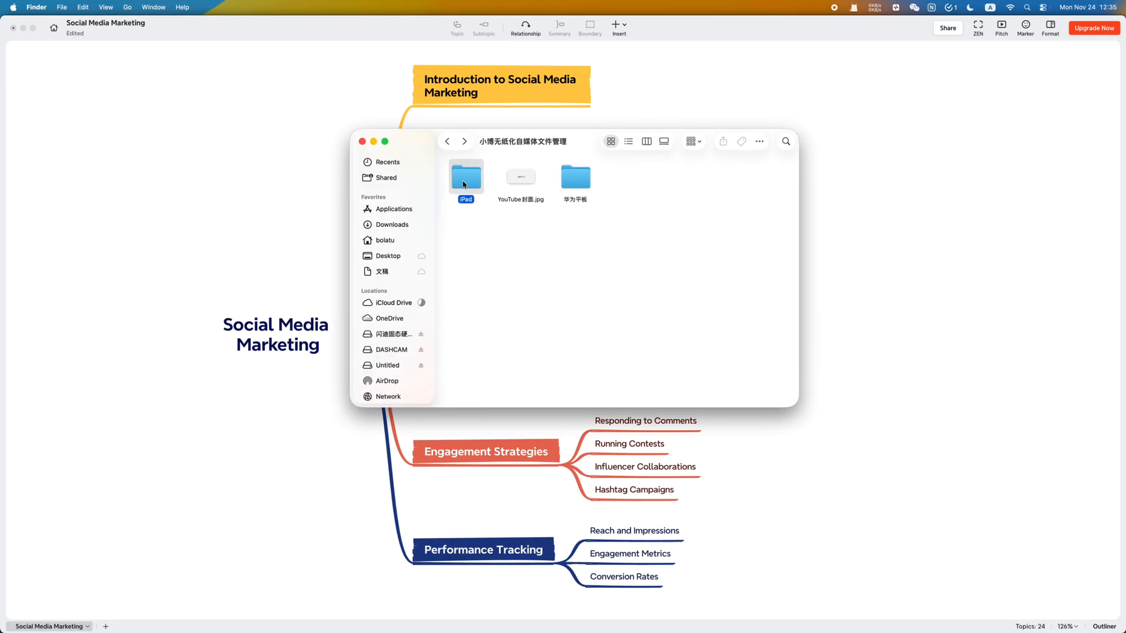
double_click(465, 176)
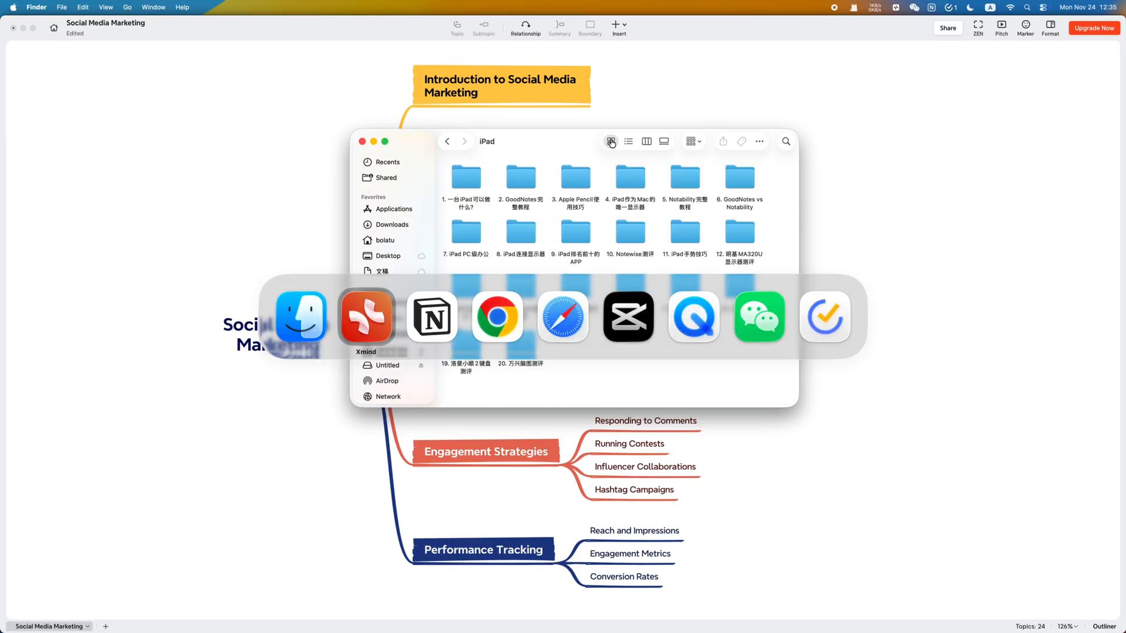
click(432, 316)
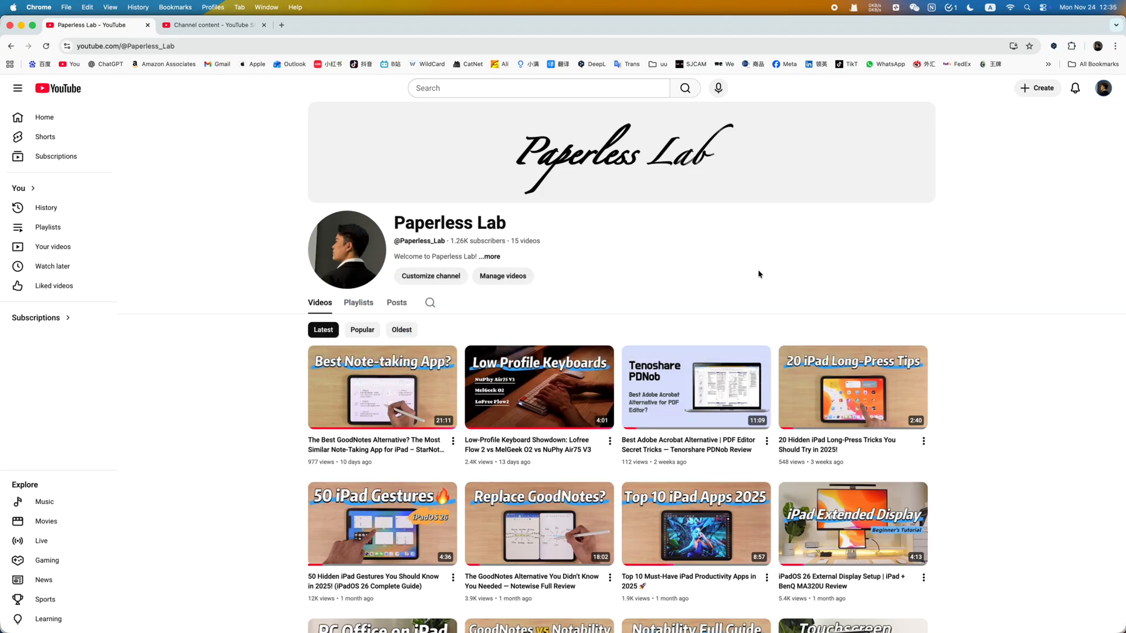
Scroll through the YouTube channel's latest iPad videos
scroll(down, 3)
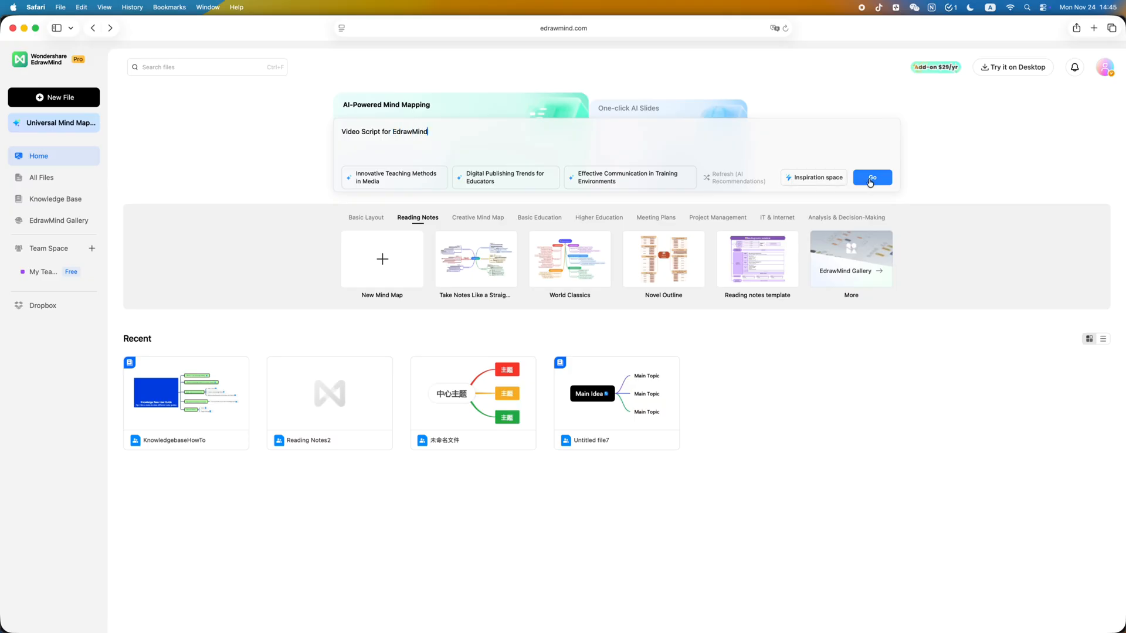
Generate the 'Video Script for EdrawMind' mind map from the AI prompt
click(872, 177)
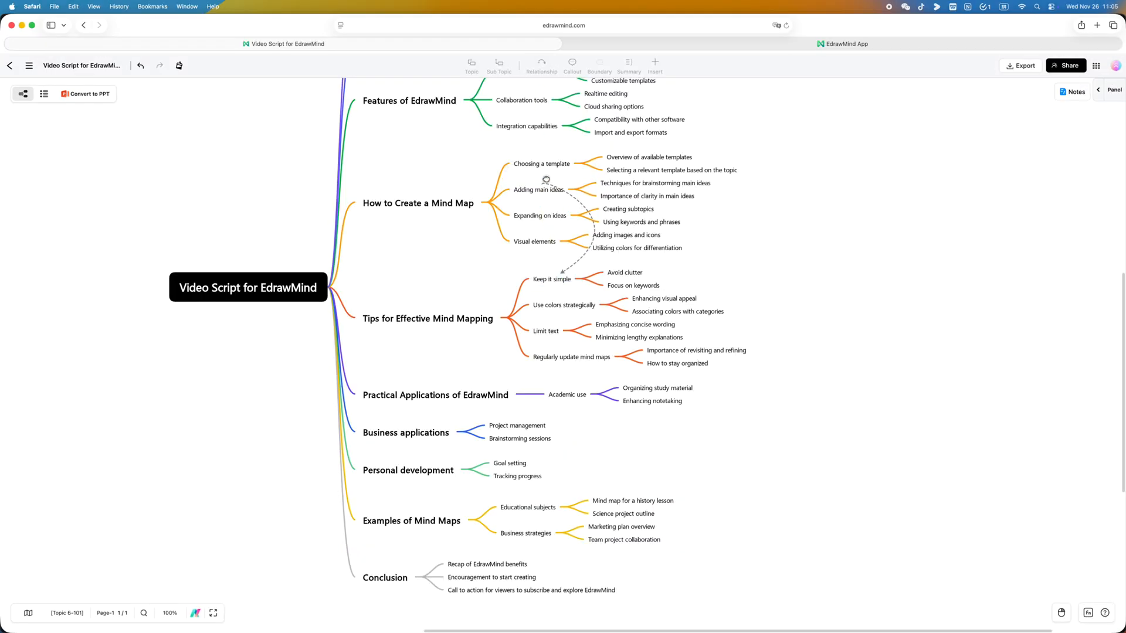
click(573, 65)
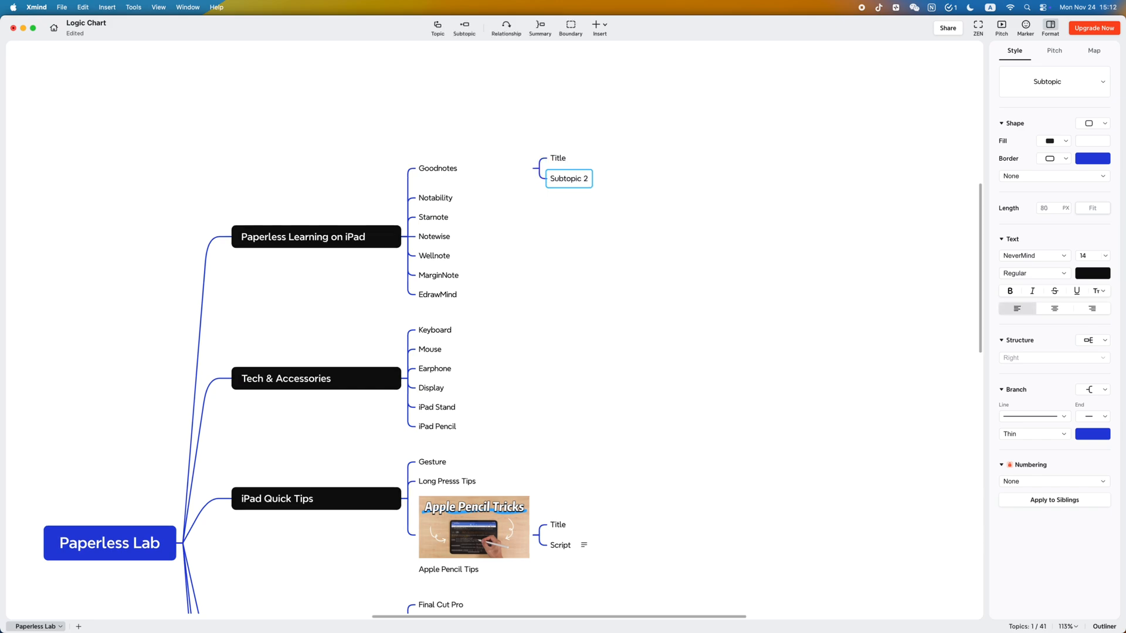
Rename Subtopic 2 to 'Script' and add 'Goodnotes Full Guide' under Title
text(Script)
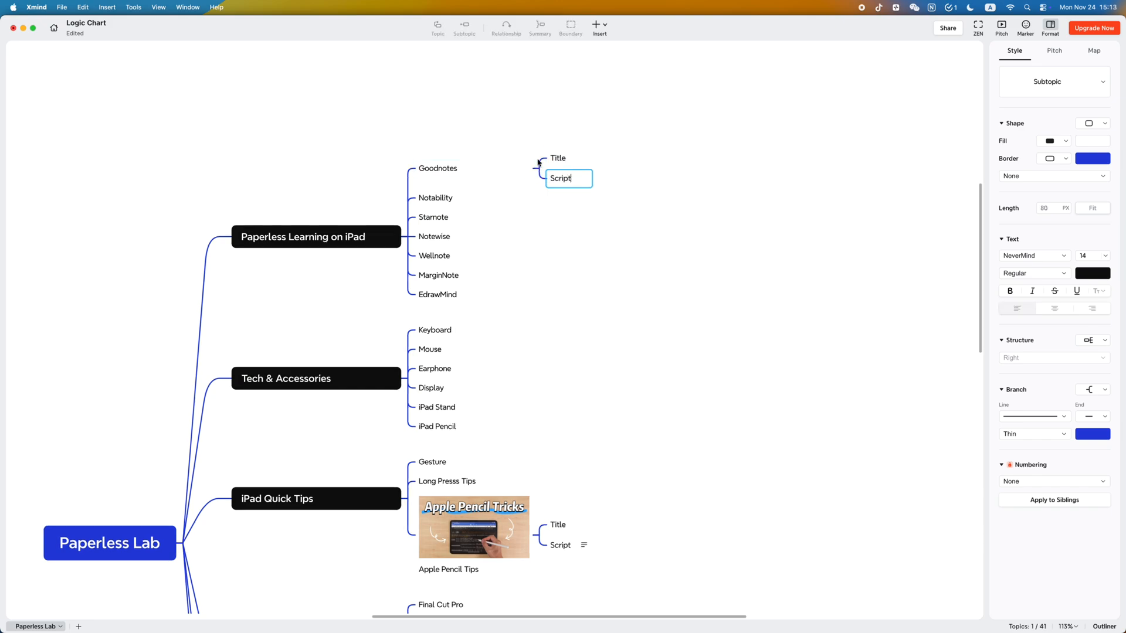
click(464, 23)
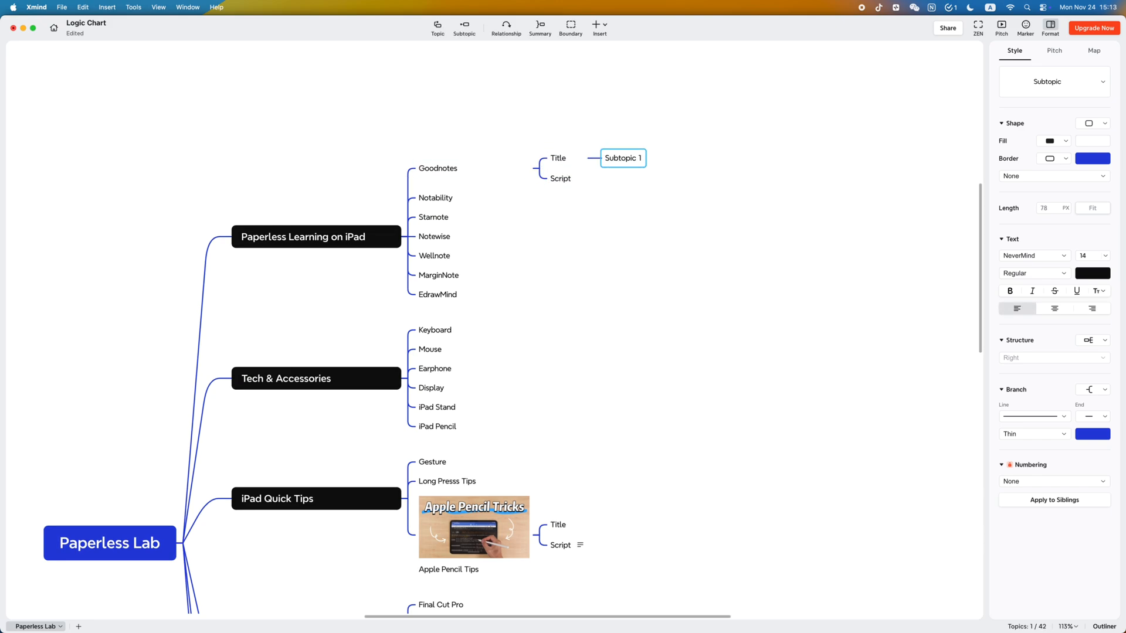
text(Goodnotes Full Guide)
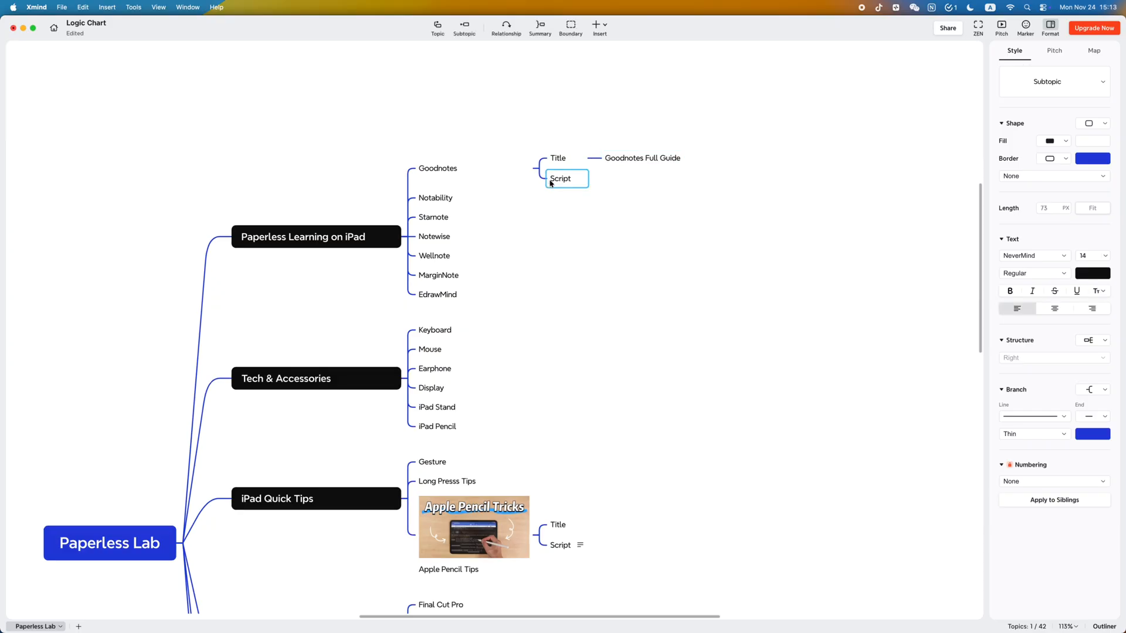
text(Top)
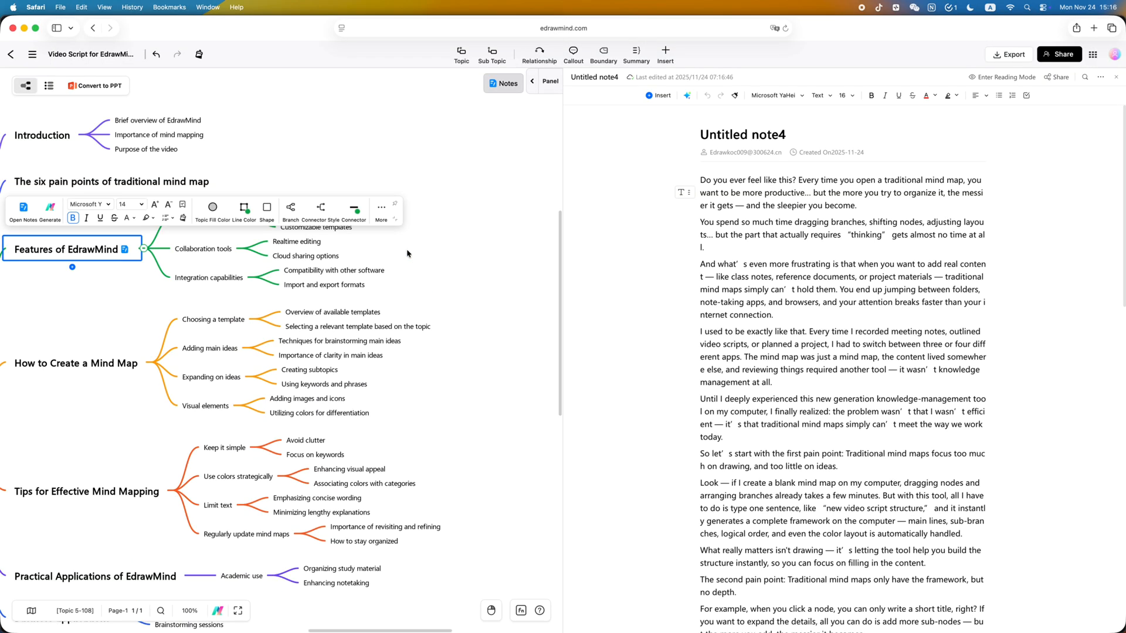
Scroll the note to its embedded video, play and pause it, and type '2. File Management'
scroll(down, 3)
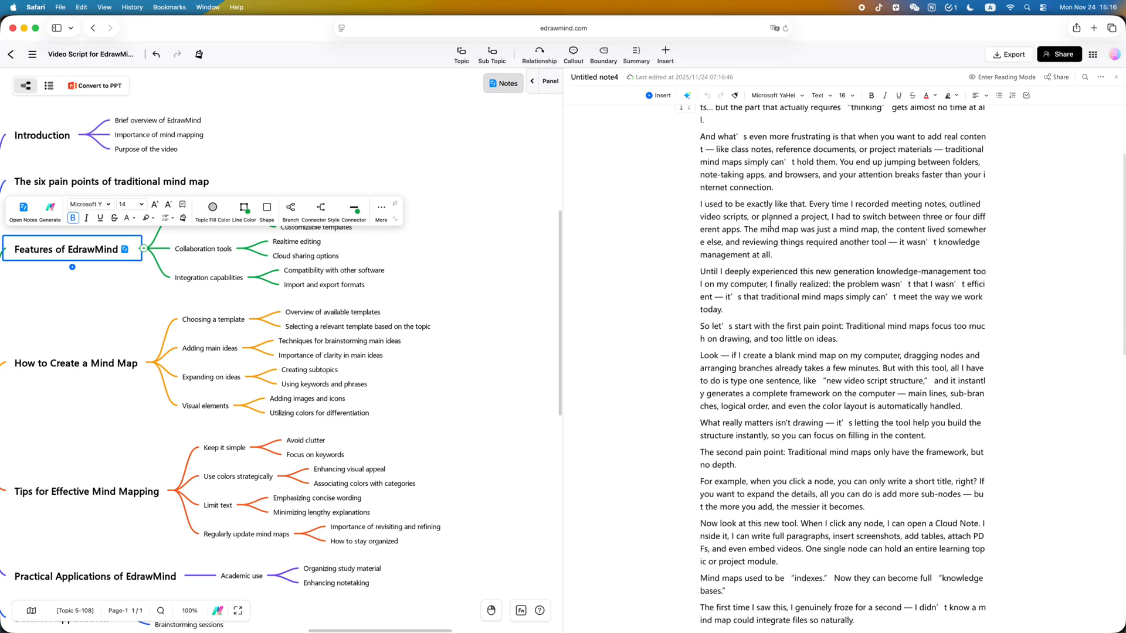
scroll(down, 3)
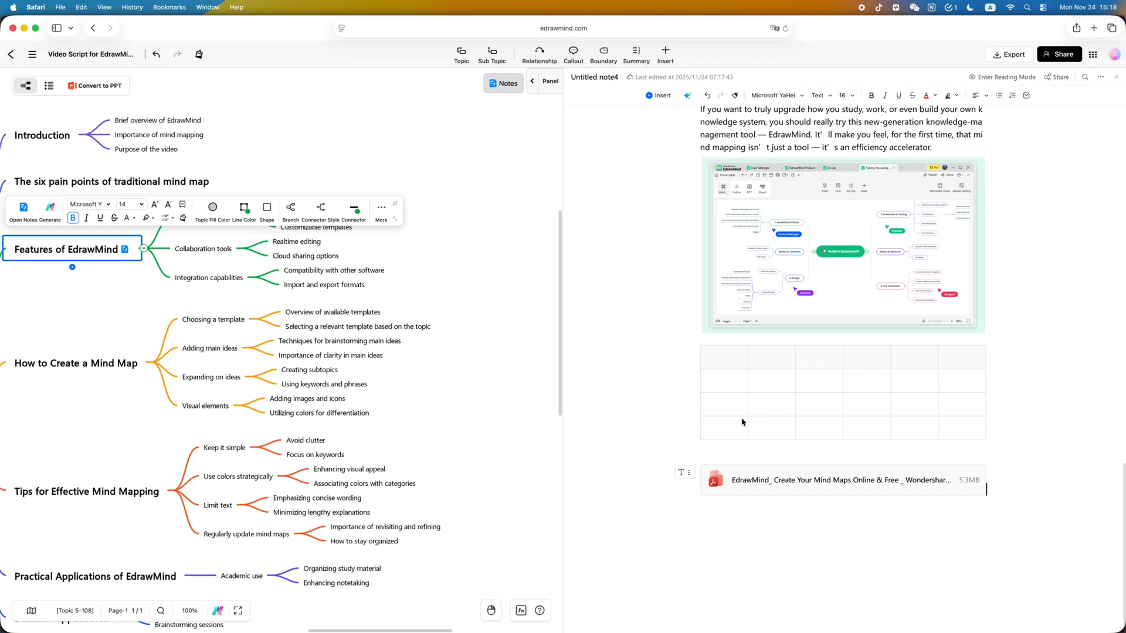
scroll(down, 3)
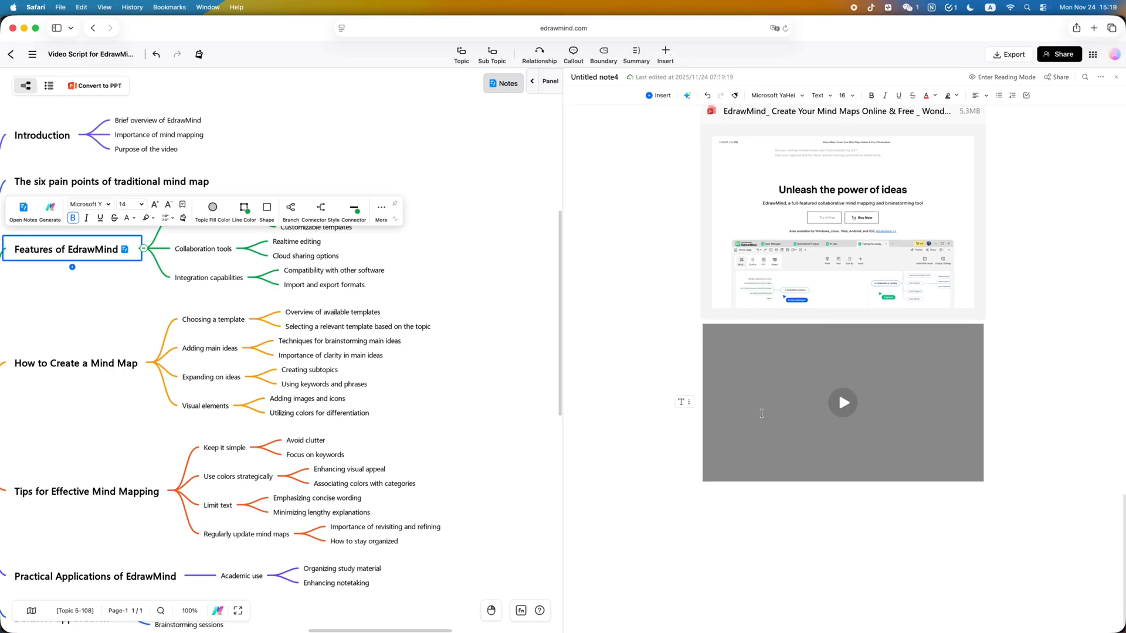
click(842, 402)
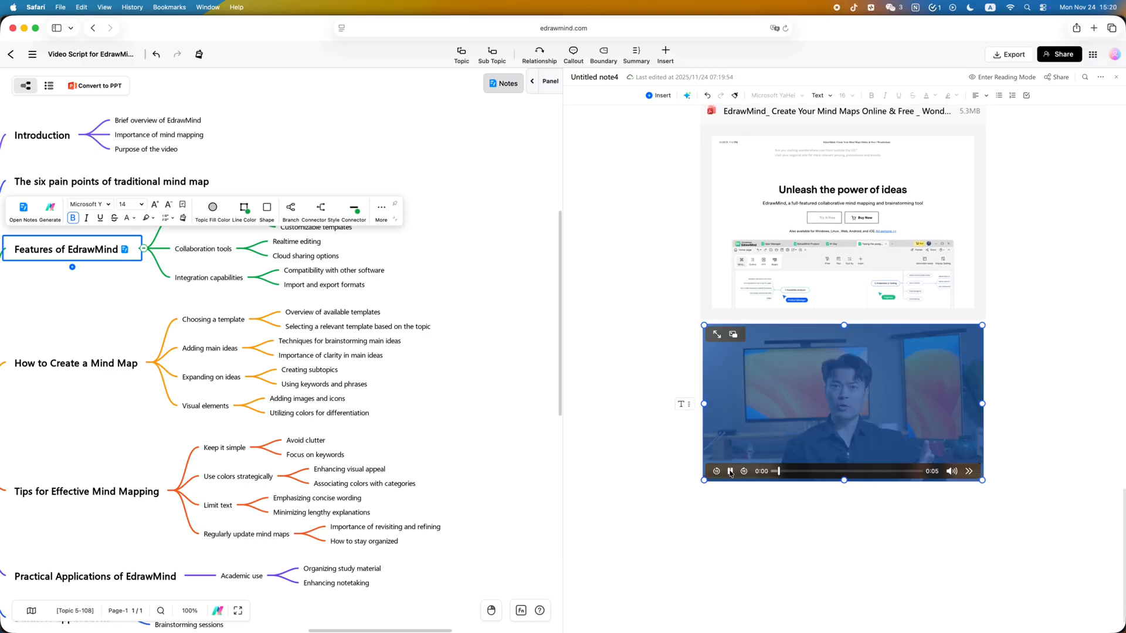
click(730, 471)
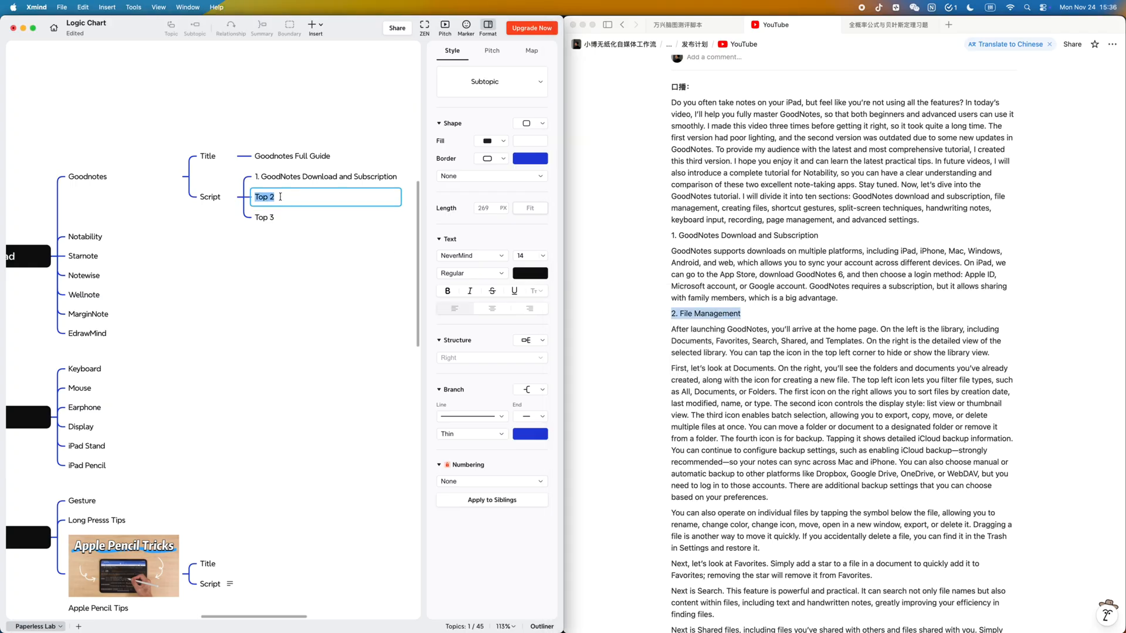
text(2. File Management)
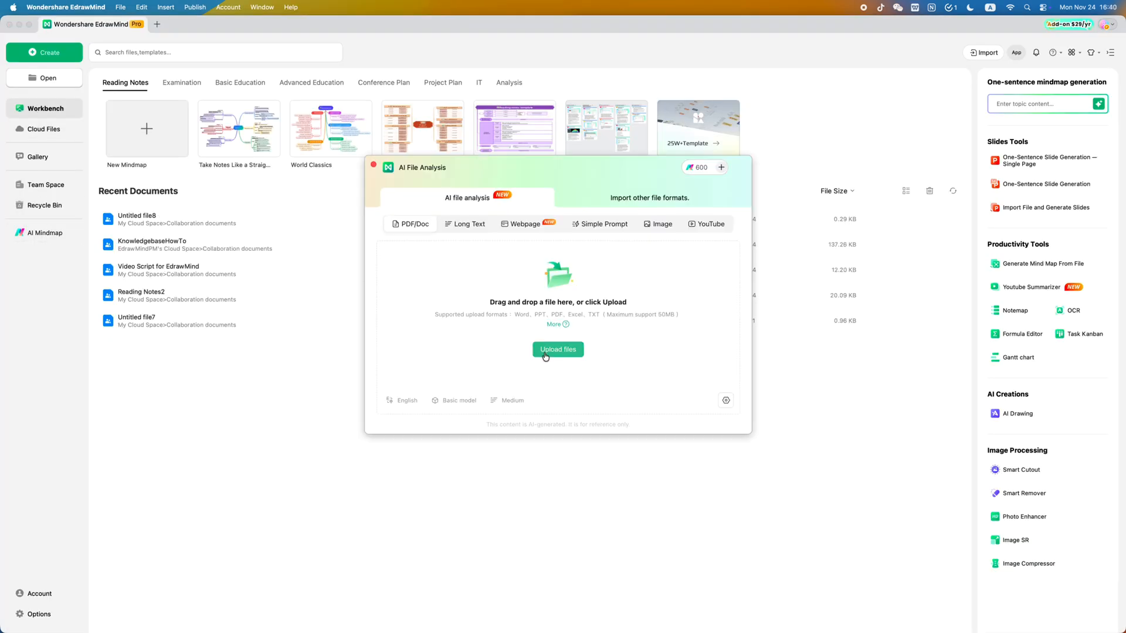
Build the GoodNotes Tutorial map from an uploaded file and AI-expand GoodNotes Download and Subscription
click(557, 349)
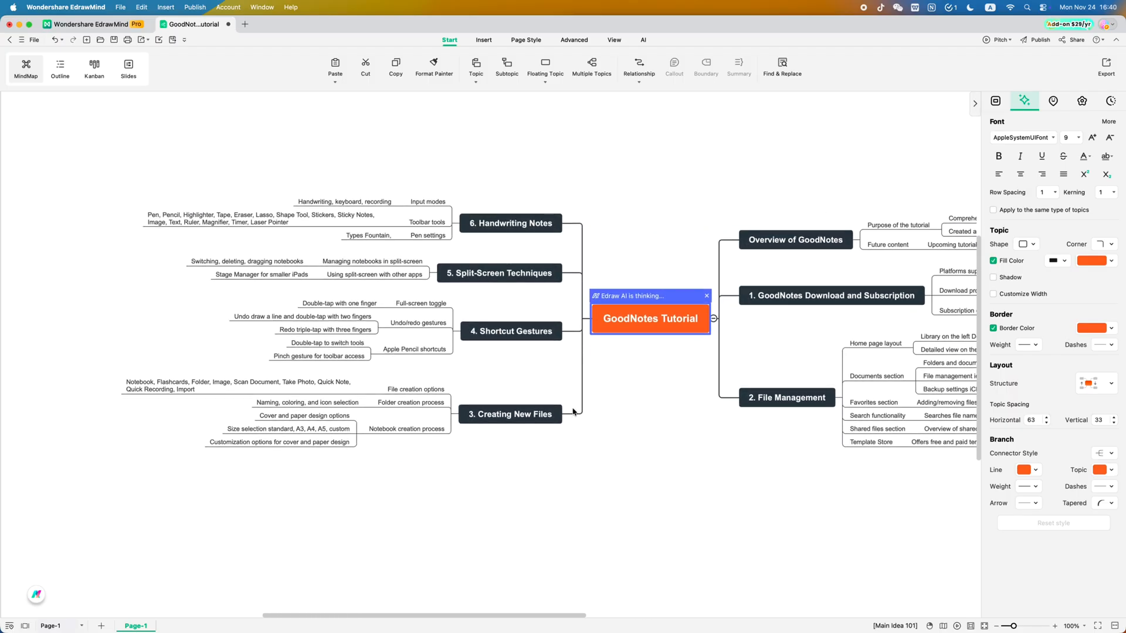
right_click(630, 269)
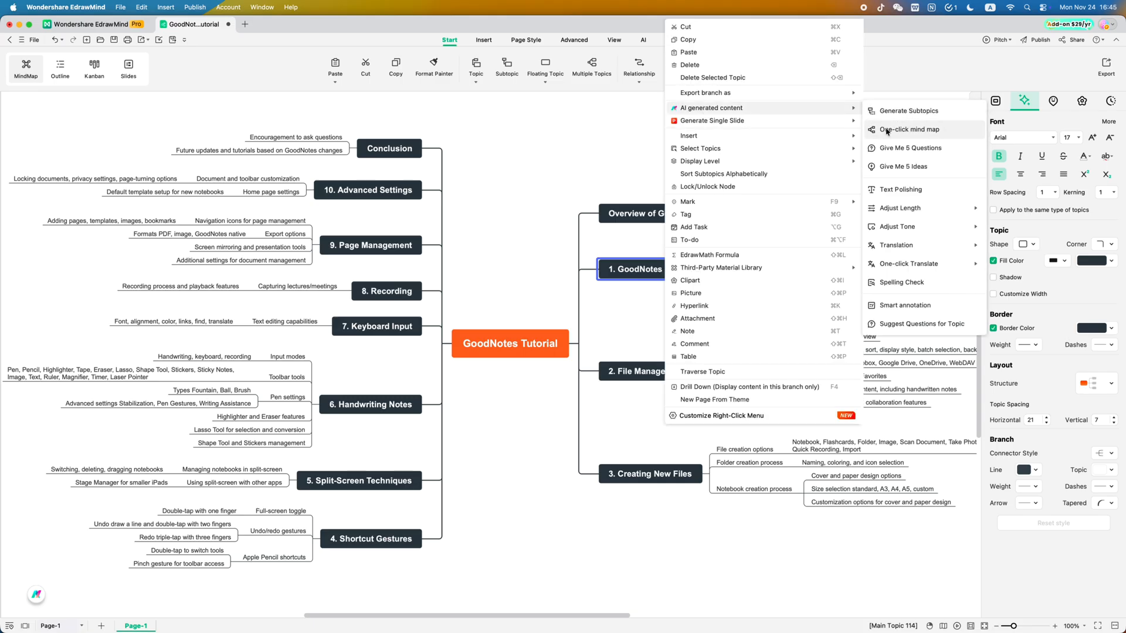
click(909, 129)
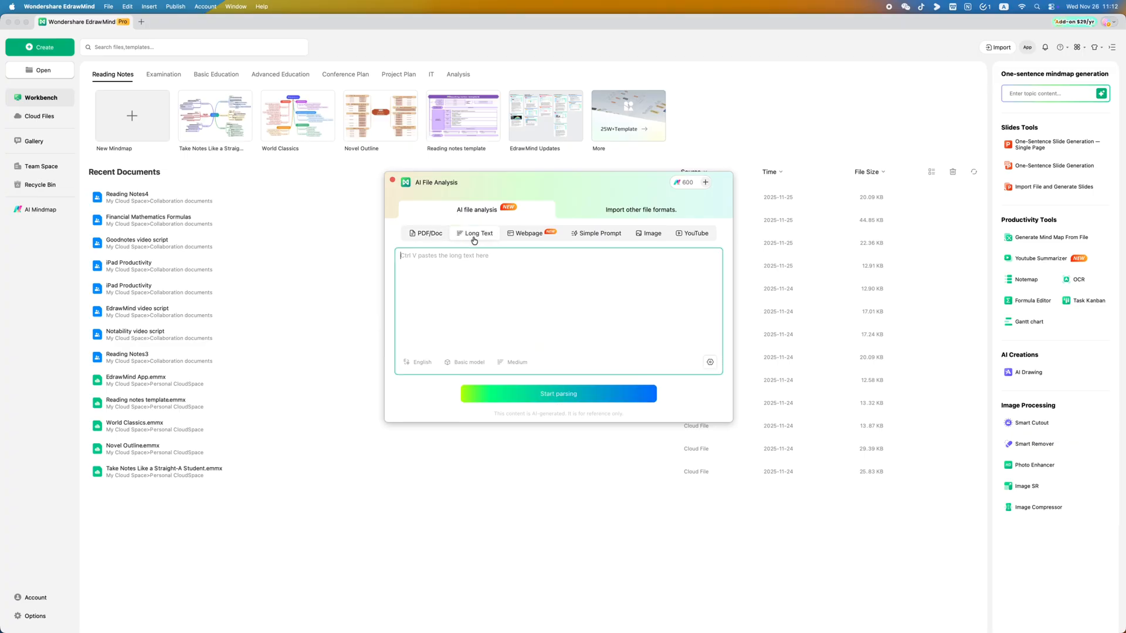
Choose YouTube in AI File Analysis, paste the video link and start parsing
click(527, 233)
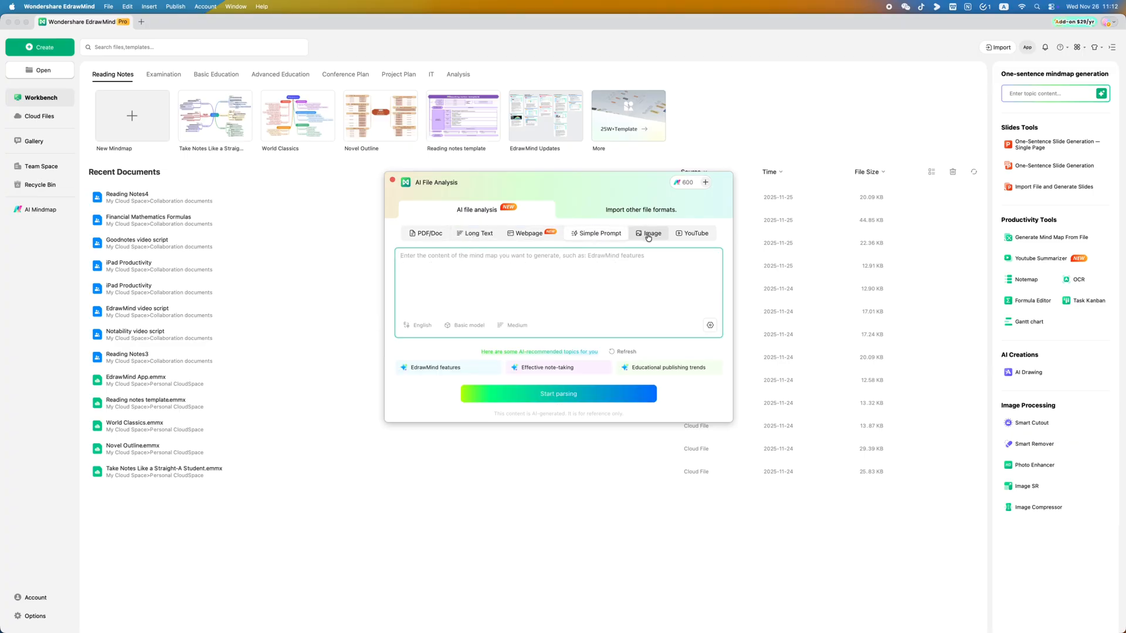
click(694, 233)
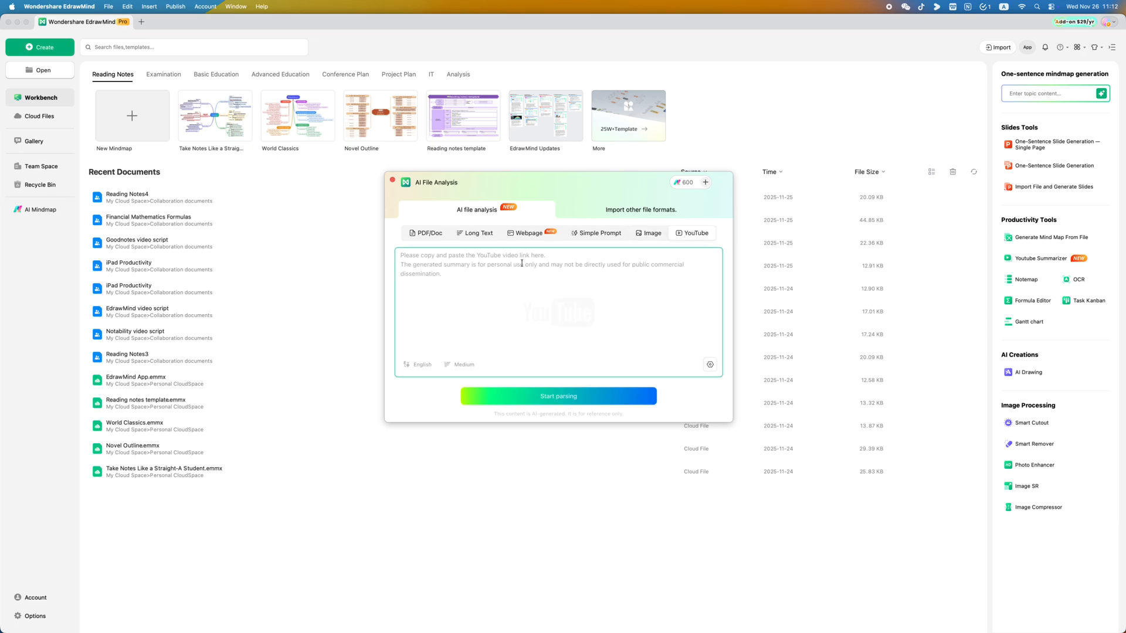
click(558, 396)
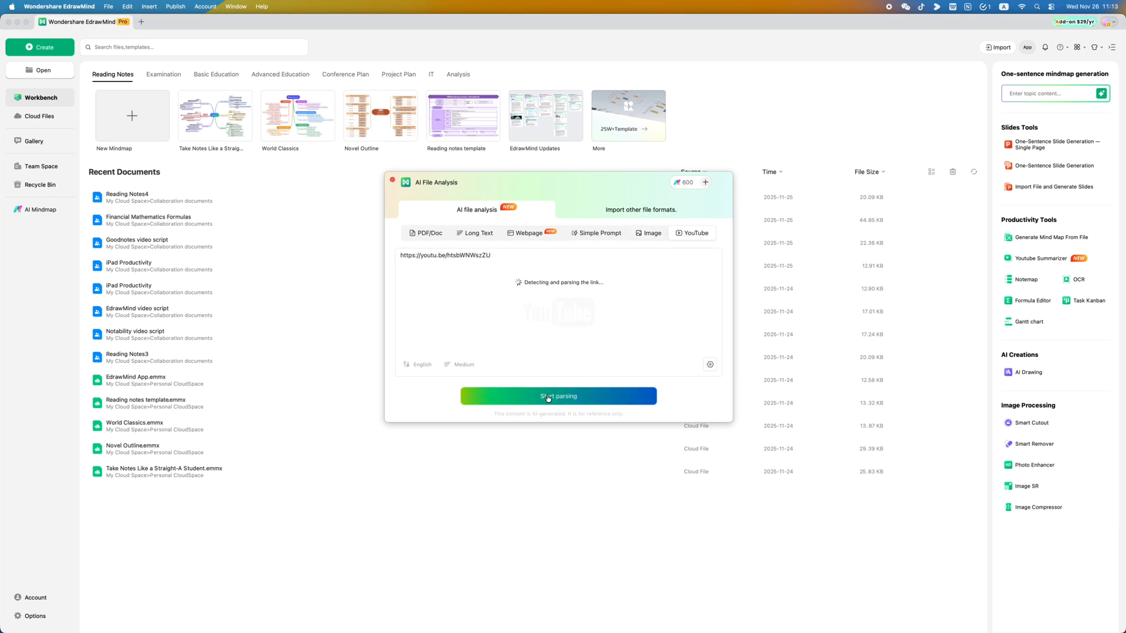
click(558, 397)
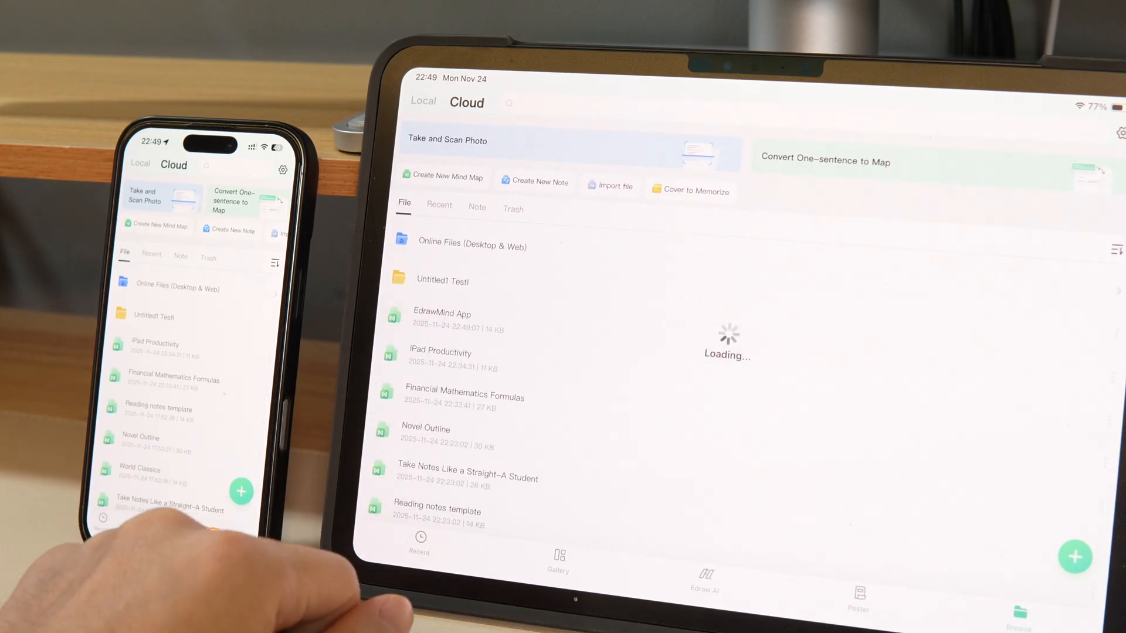
Open the Goodnotes video script map linked from the iPad Productivity map's note-taking topic
click(443, 316)
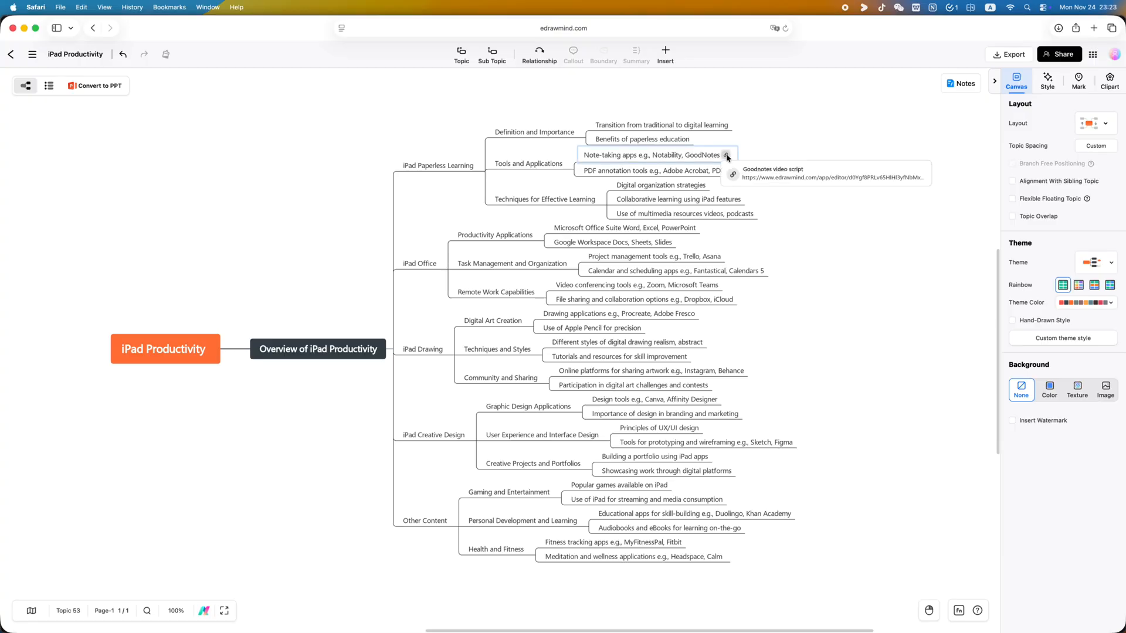
click(726, 158)
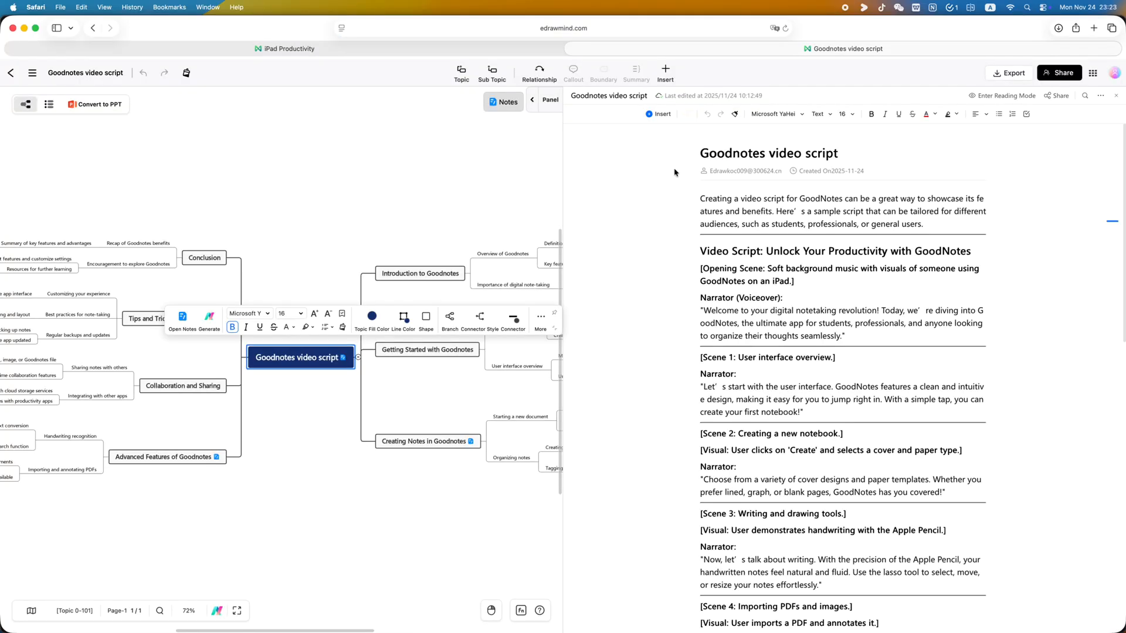